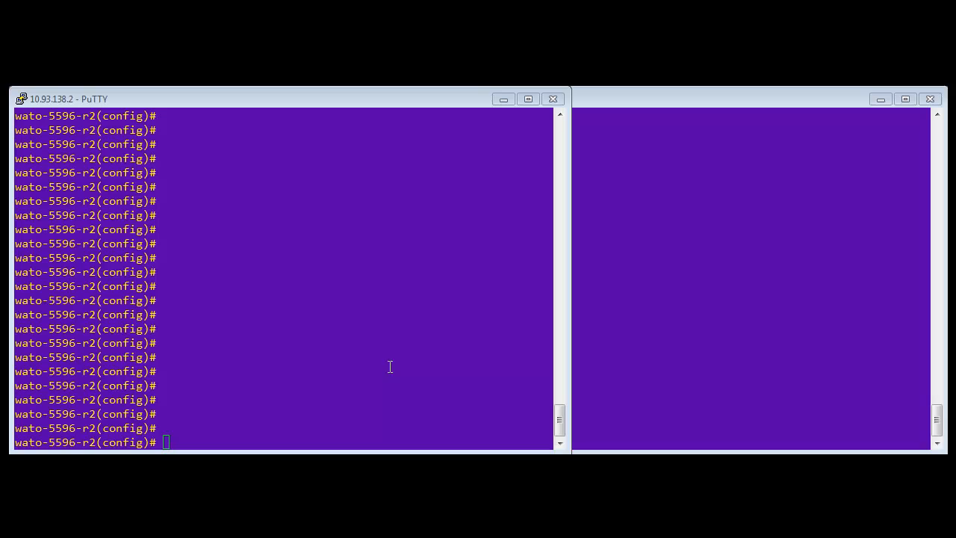
Run 'show int brief' on r2 and mark the Eth1/5 access-port row.
{"action": "type", "text": "show"}
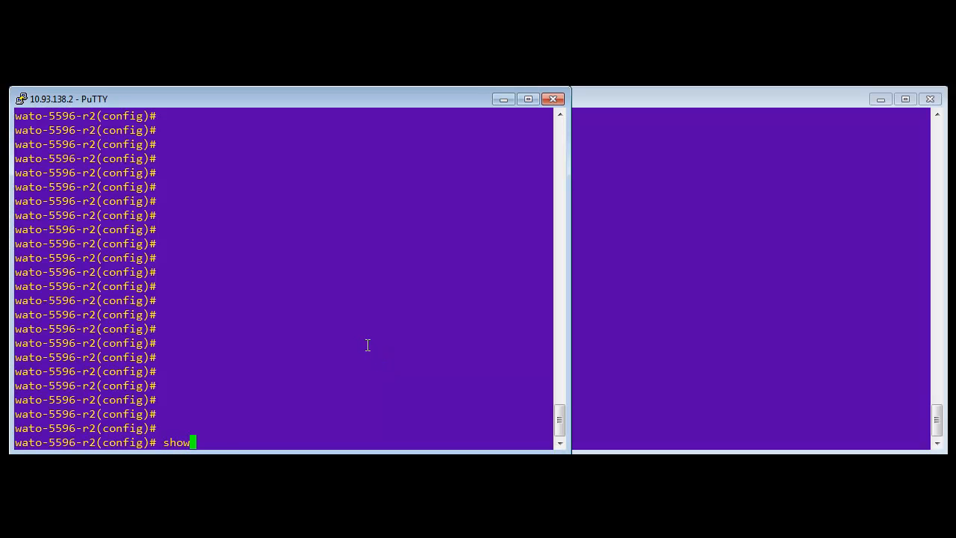
{"action": "type", "text": "int brief"}
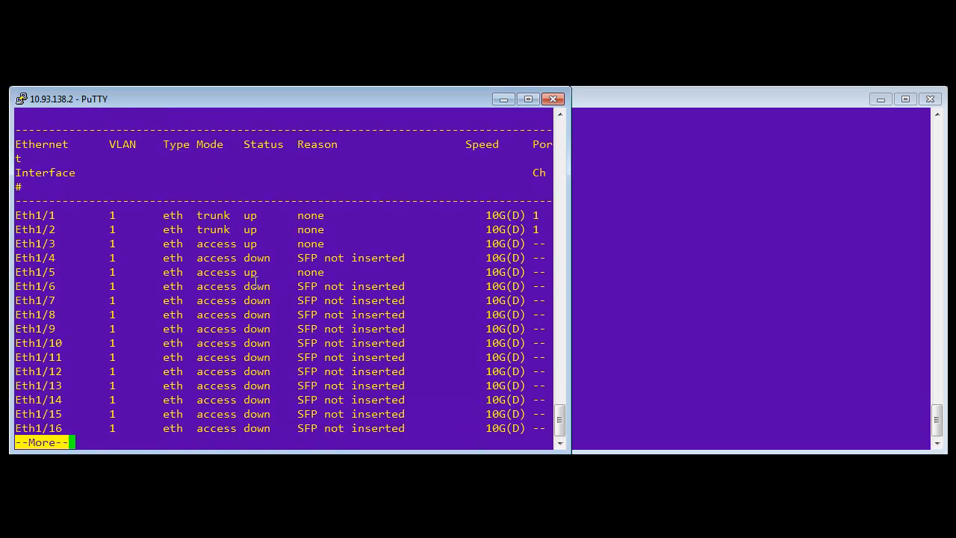
{"action": "double_click", "coordinate": [33, 272]}
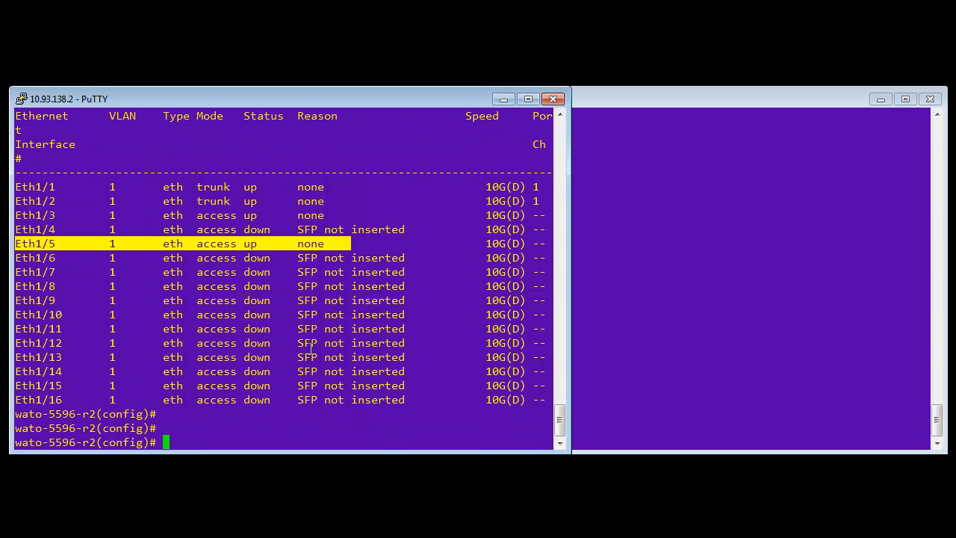
Enable 'feature fex' on r2, list the discovered N2K-C2248TP-1GE, and enter interface e1/5.
{"action": "type", "text": "feature"}
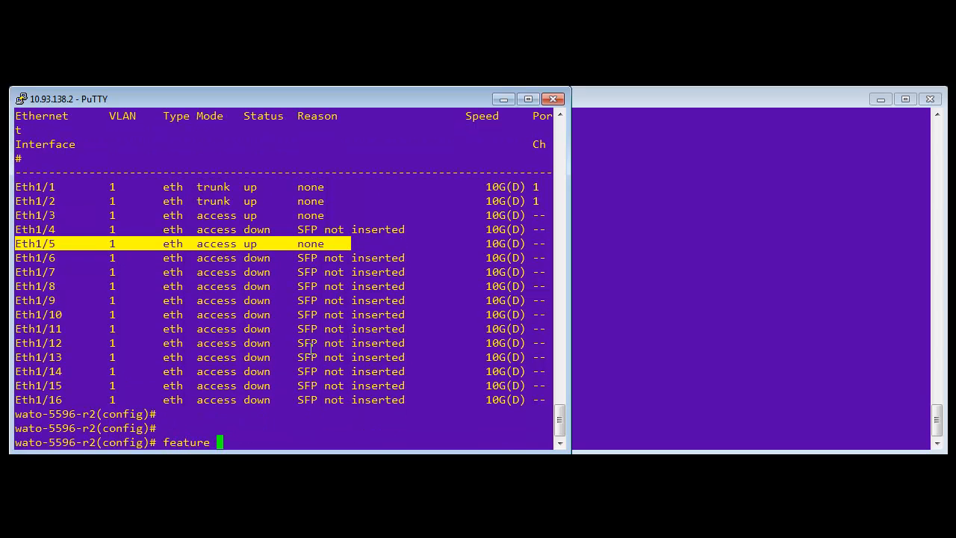
{"action": "type", "text": "fex"}
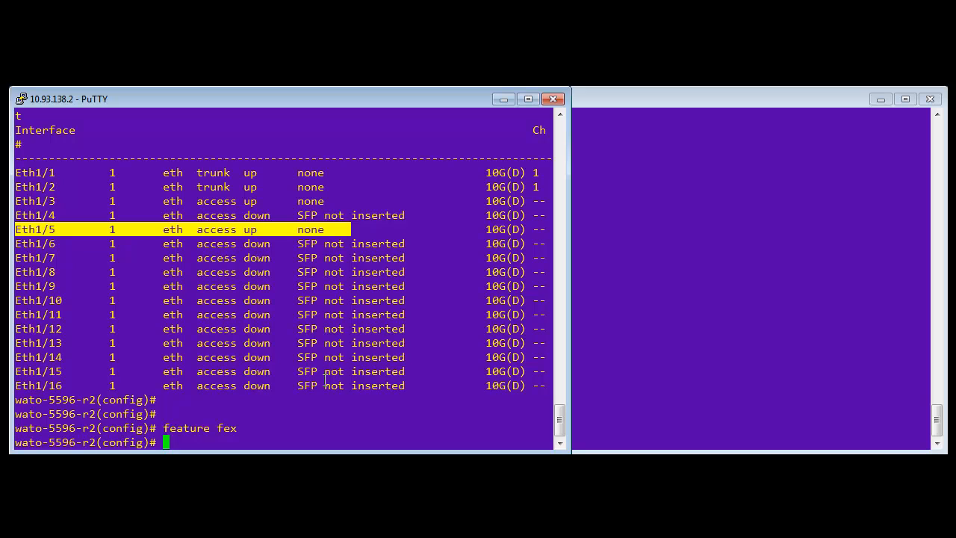
{"action": "type", "text": "show fex"}
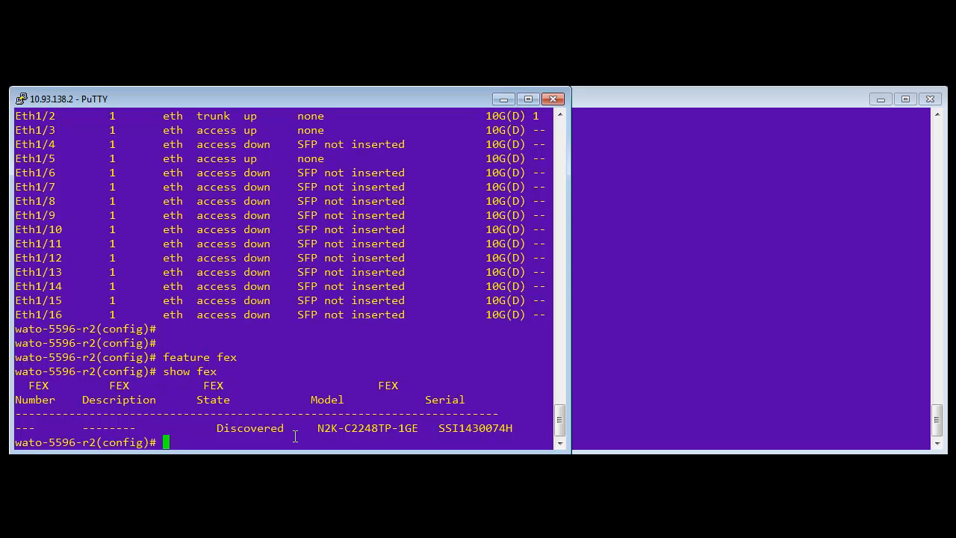
{"action": "type", "text": "int e1/5"}
{"action": "type", "text": "s"}
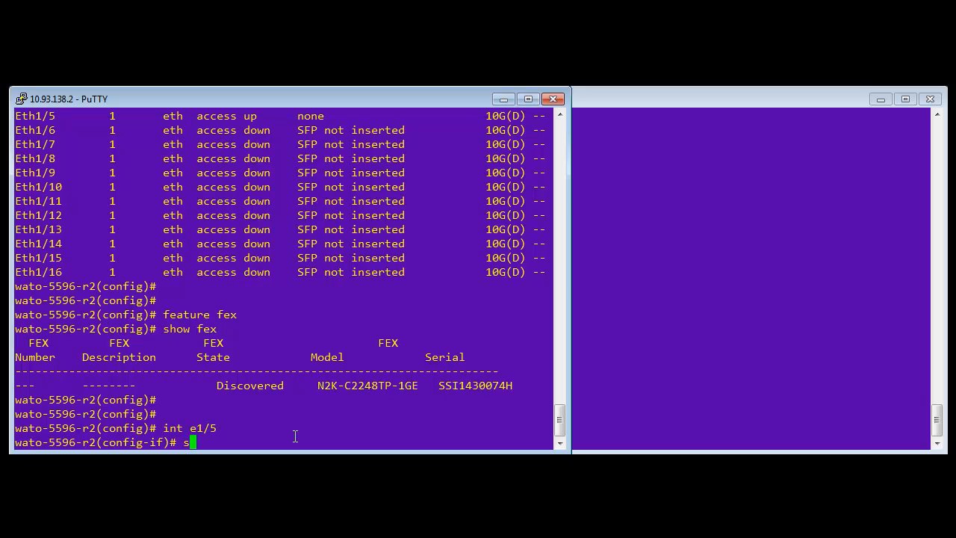
Set r2's e1/5 to switchport mode fex with 'fex associate 100' and confirm FEX0100 Connected.
{"action": "type", "text": "witchport mode fex"}
{"action": "type", "text": "fex a"}
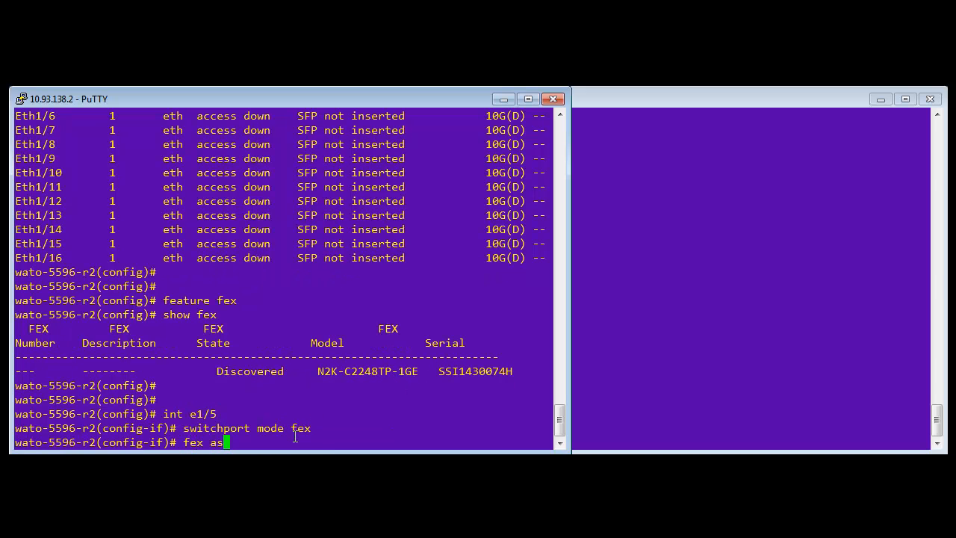
{"action": "type", "text": "so"}
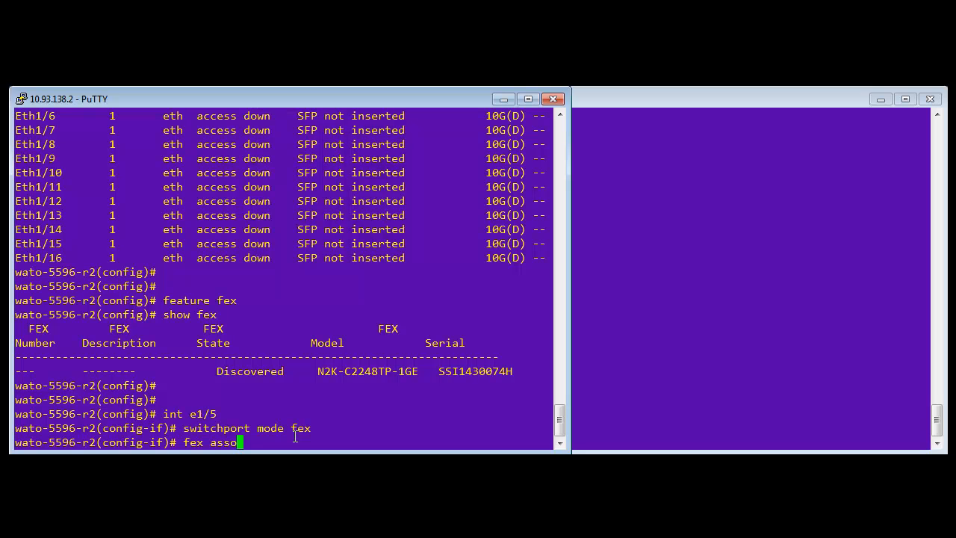
{"action": "type", "text": "ciate 100"}
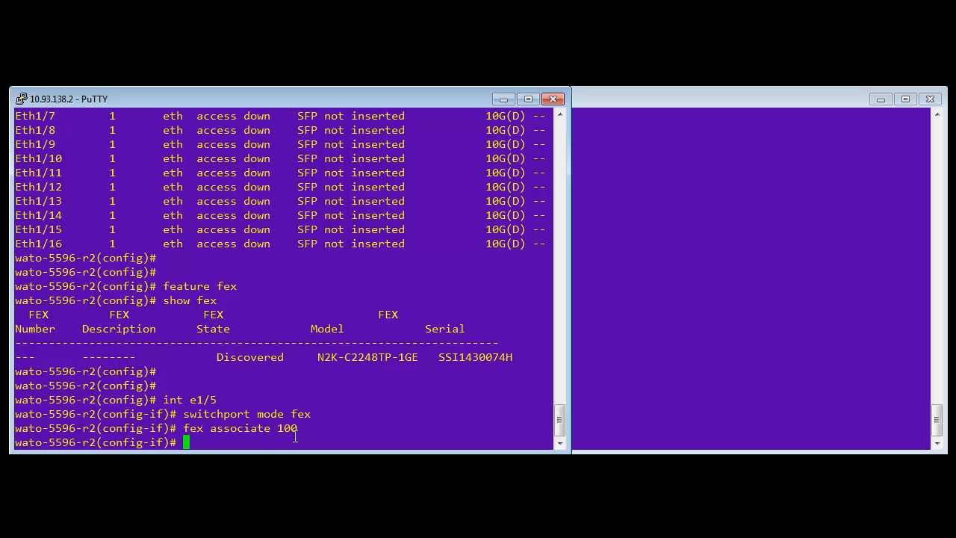
{"action": "type", "text": "chann"}
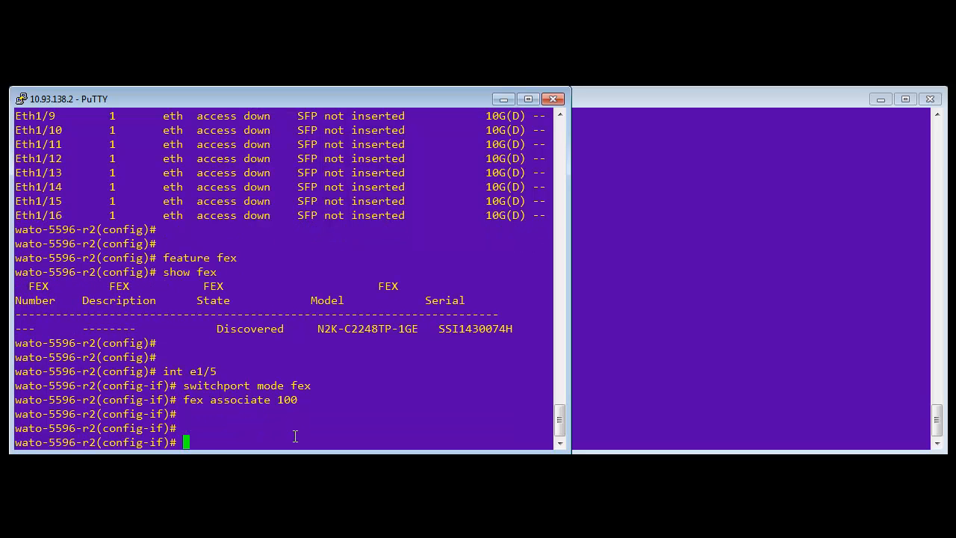
{"action": "type", "text": "show fex"}
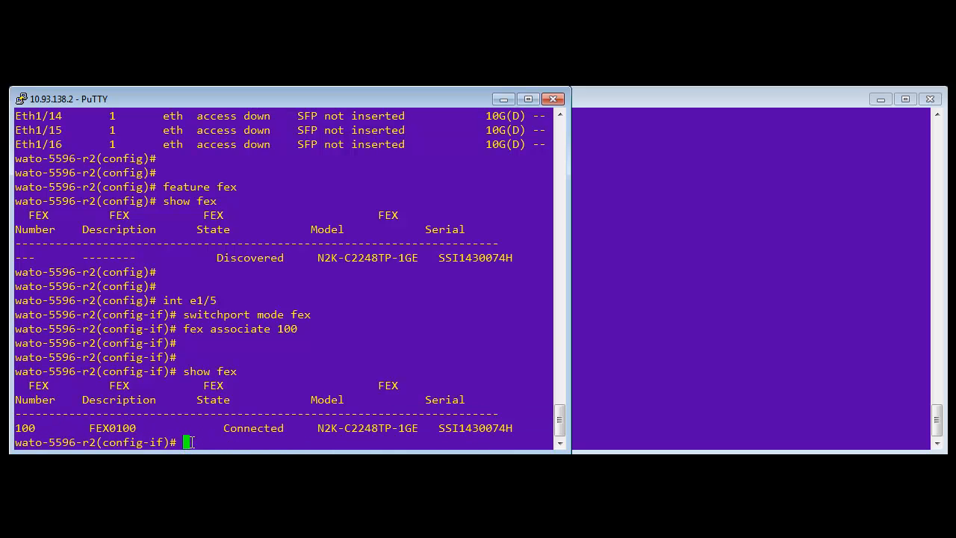
{"action": "key", "text": "Return"}
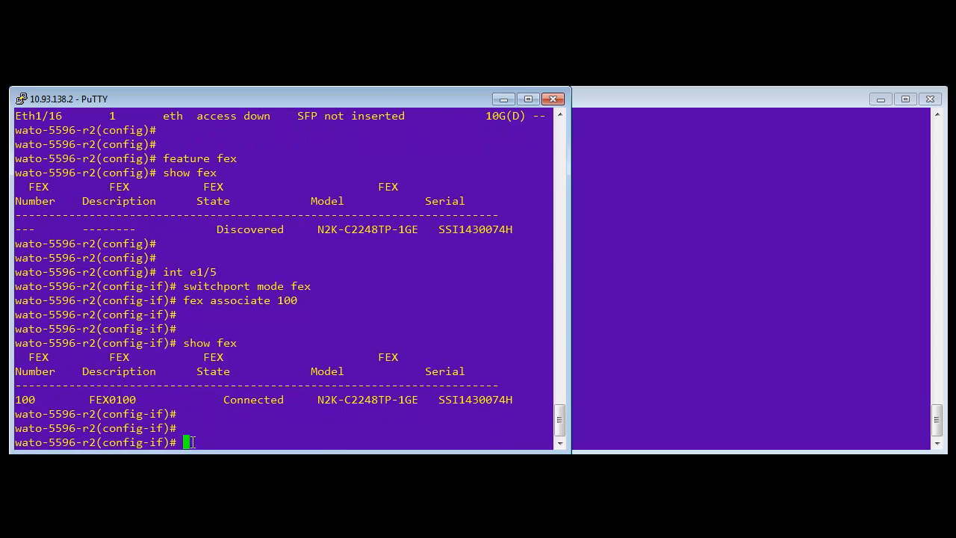
Enable 'feature fex' on r3 and list its FEX status.
{"action": "type", "text": "fig)# f"}
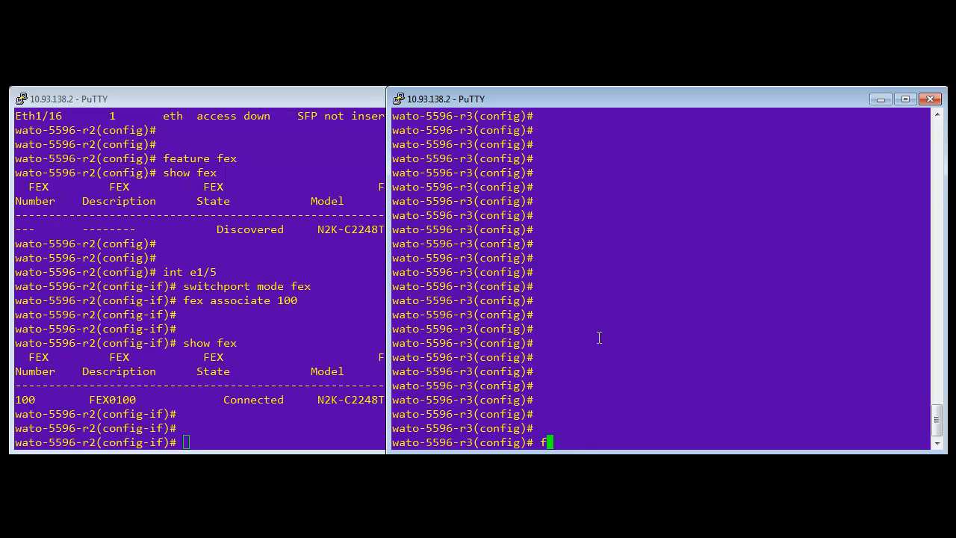
{"action": "type", "text": "eature fex"}
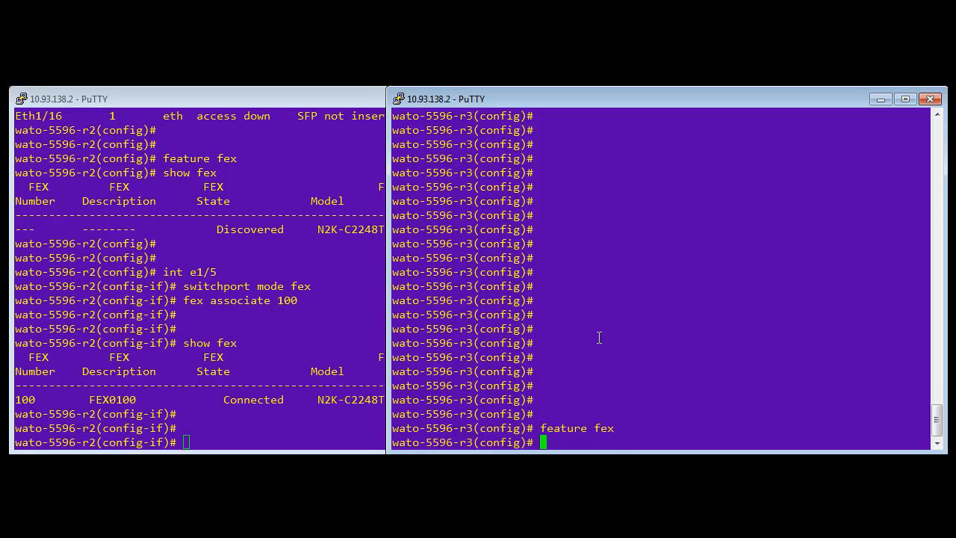
{"action": "type", "text": "show fex"}
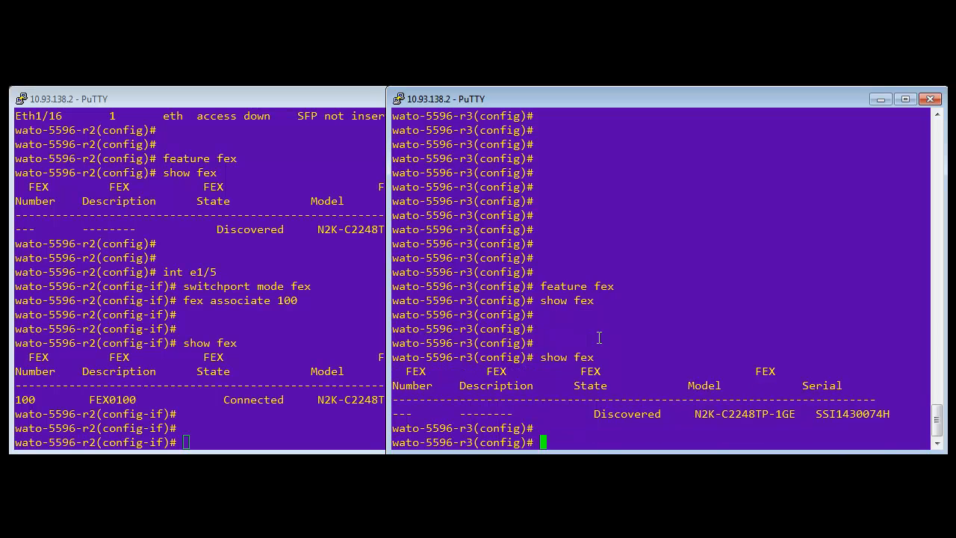
{"action": "double_click", "coordinate": [626, 385]}
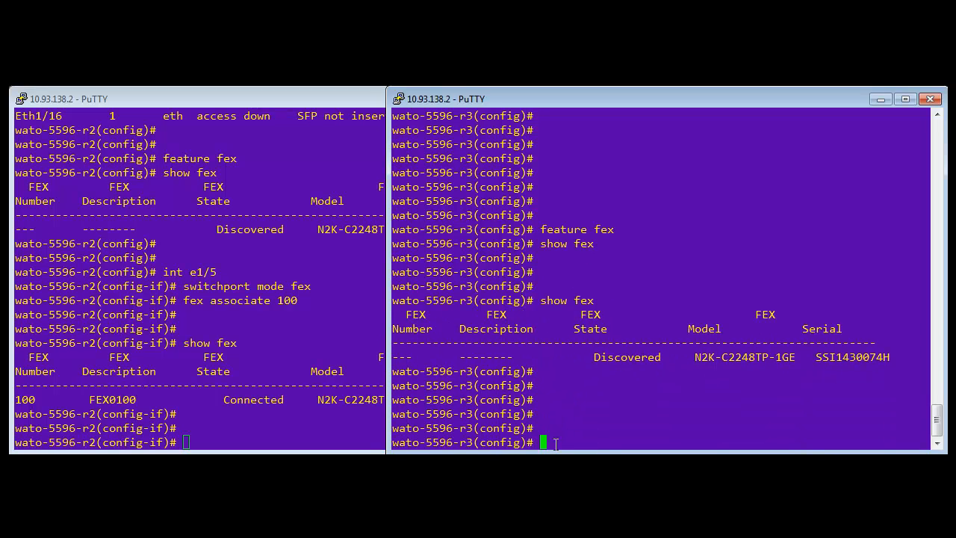
Set r3's e1/5 to FEX mode associated with FEX 100, verify Connected, and return to r2.
{"action": "type", "text": "int e1/5"}
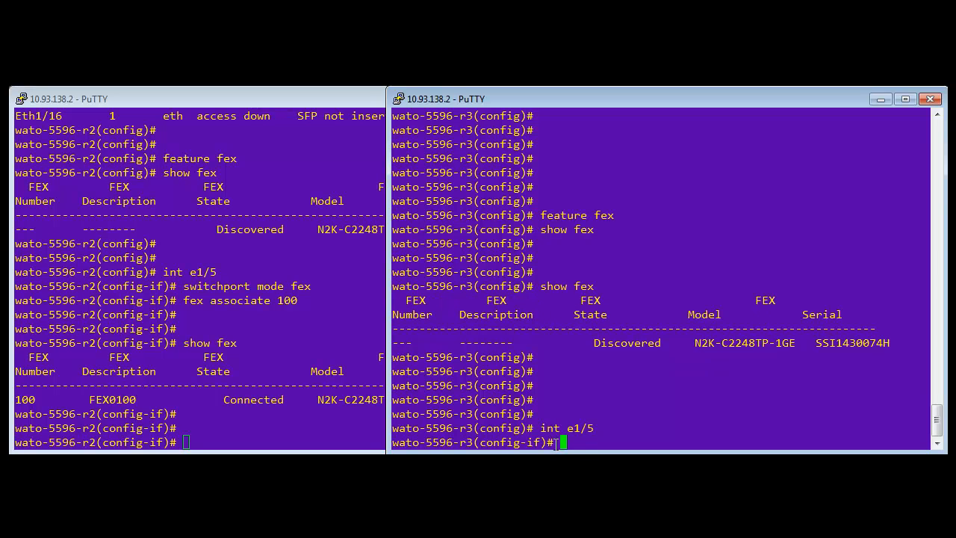
{"action": "type", "text": "switchport"}
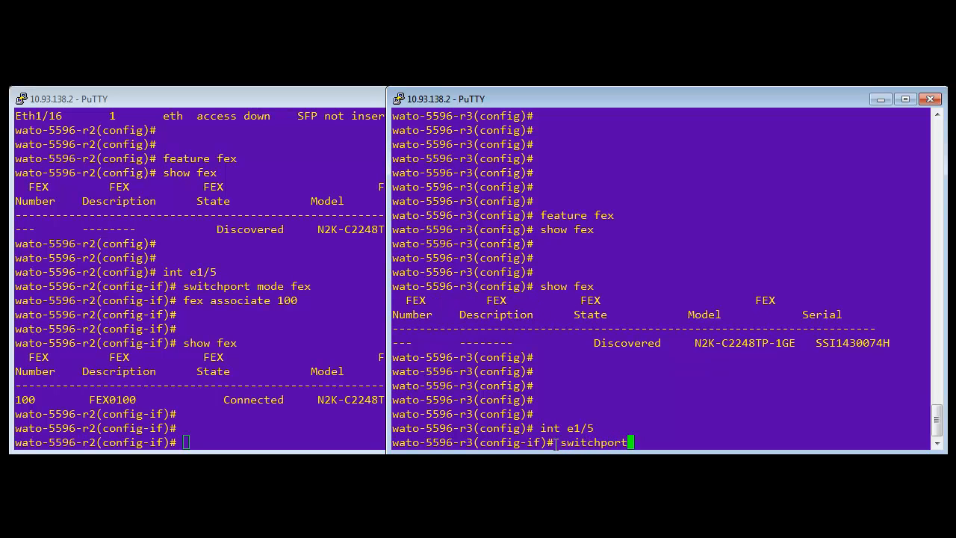
{"action": "type", "text": "mode fex"}
{"action": "type", "text": "fex associate 100"}
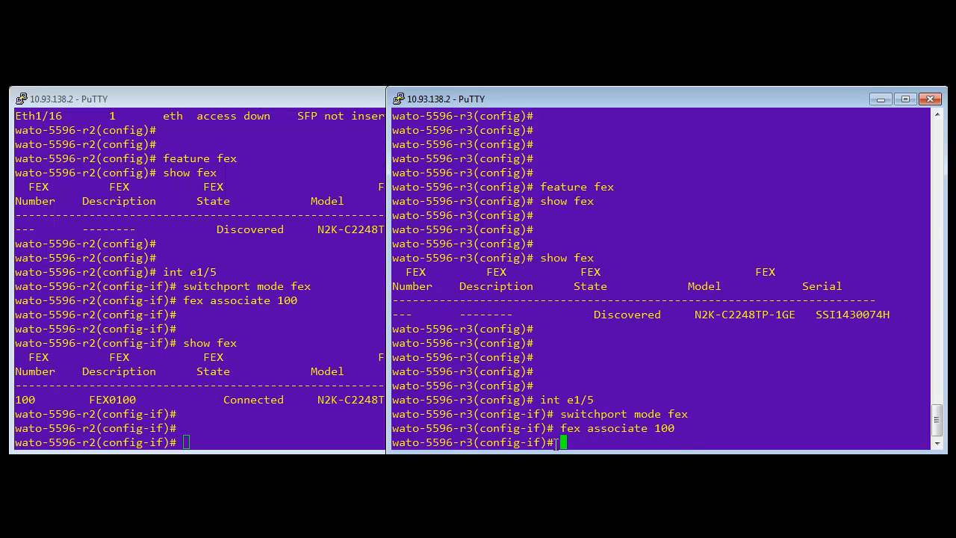
{"action": "type", "text": "show fex"}
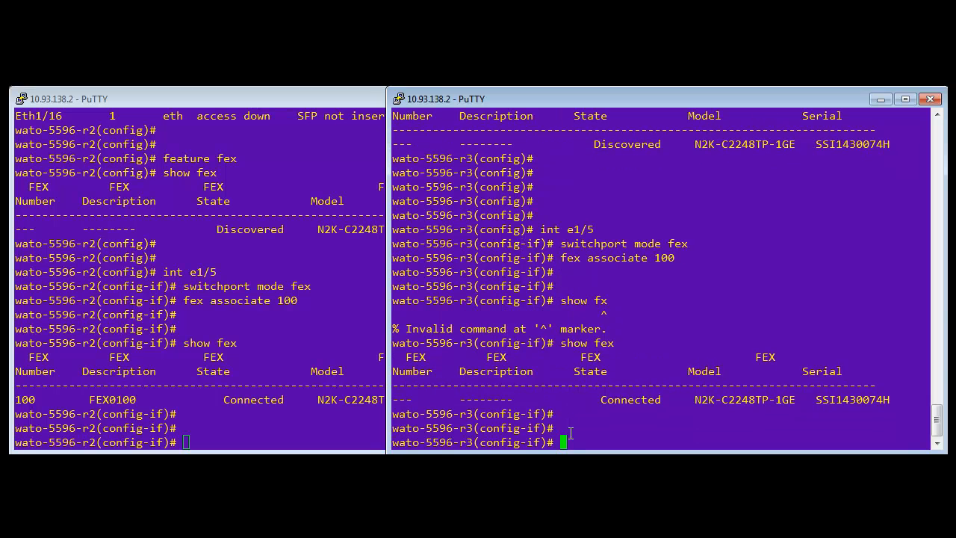
{"action": "double_click", "coordinate": [630, 399]}
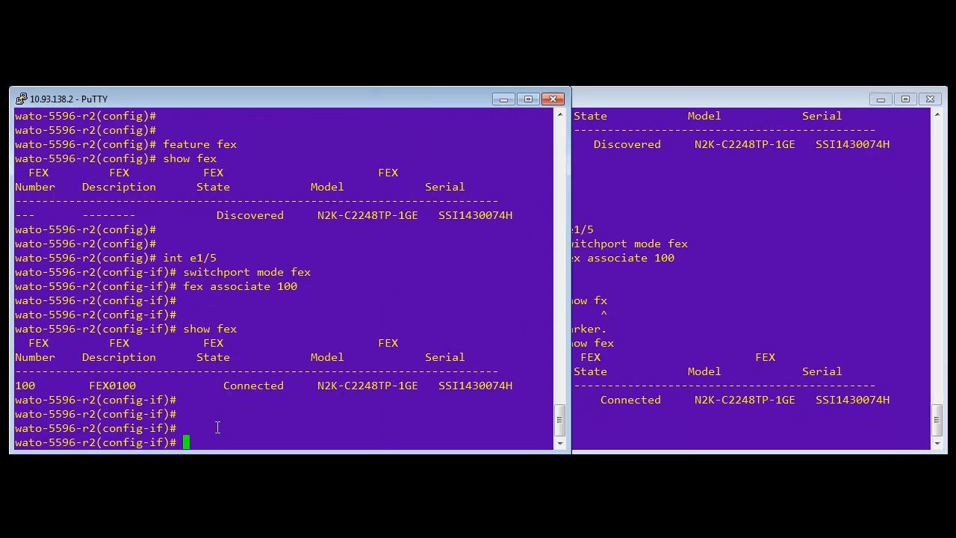
Re-enter interface e1/5 on r2 and begin the channel-group command as FEX 100 comes online.
{"action": "type", "text": "int e1/5"}
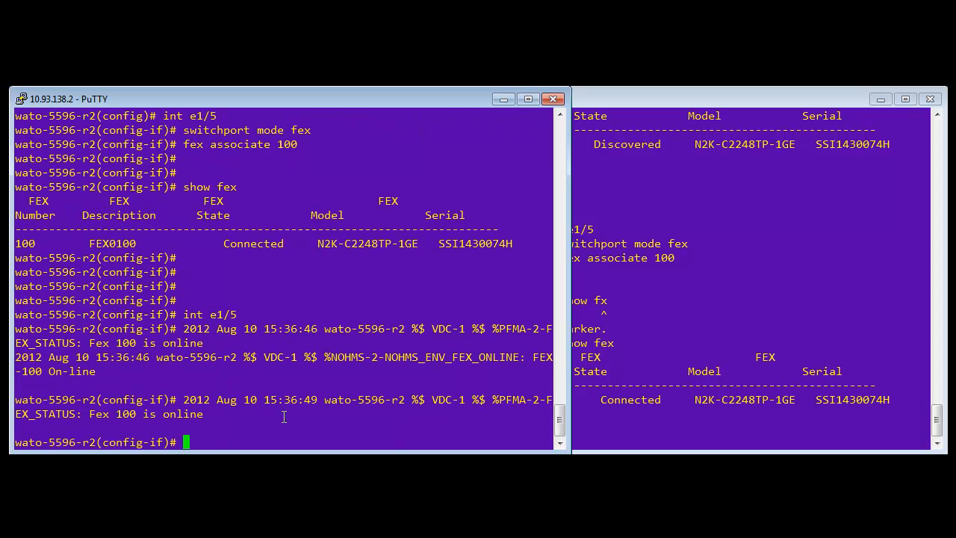
{"action": "mouse_move", "coordinate": [342, 420]}
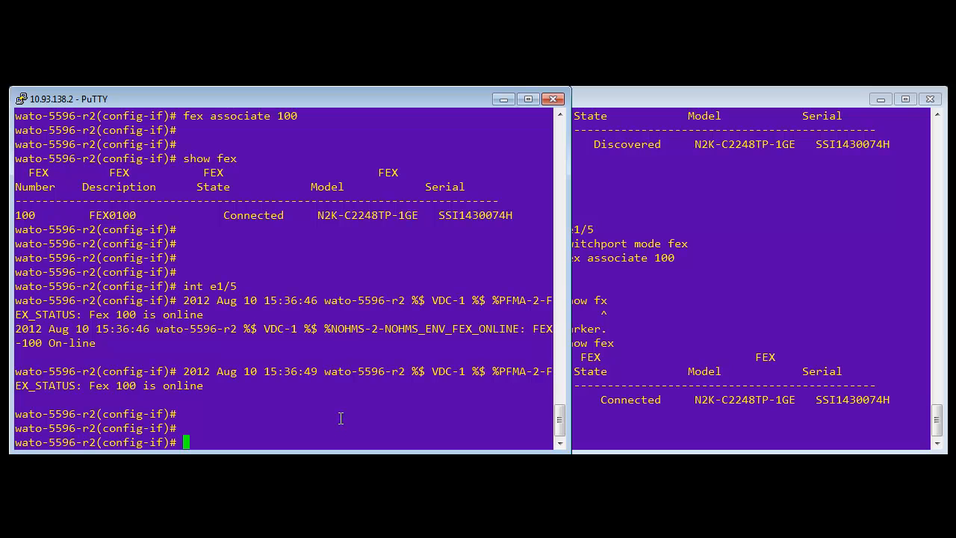
{"action": "type", "text": "channel-group"}
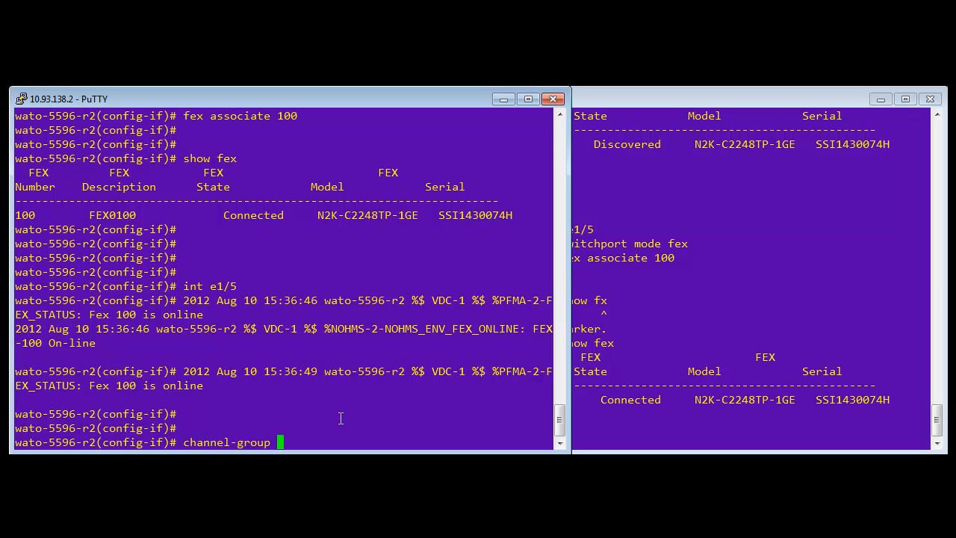
Join r2's e1/5 to channel-group 2 and enter interface port-channel 2.
{"action": "type", "text": "2"}
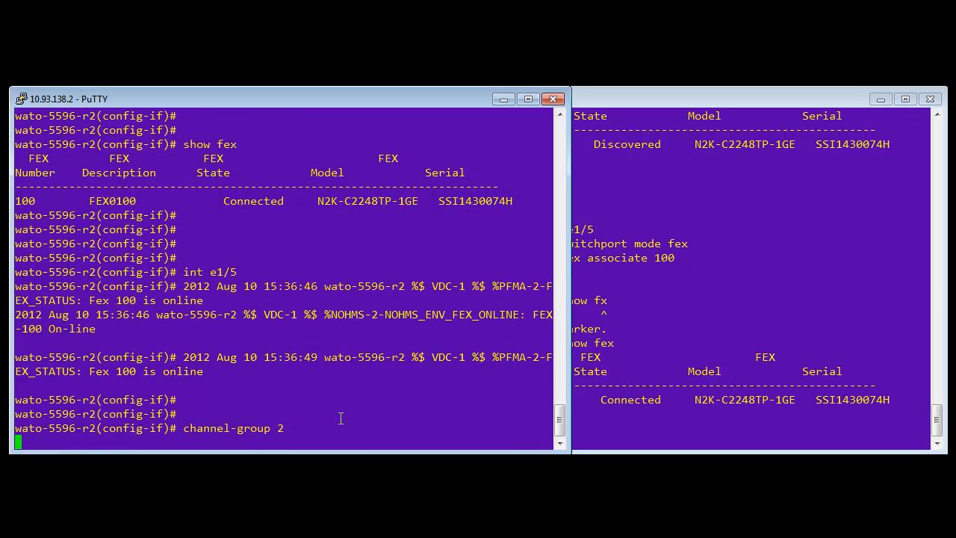
{"action": "key", "text": "enter"}
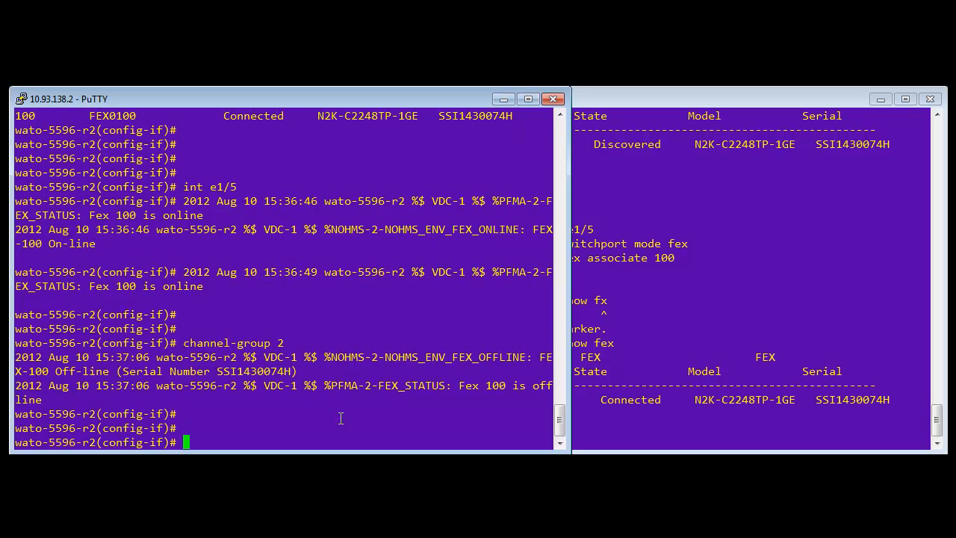
{"action": "type", "text": "i"}
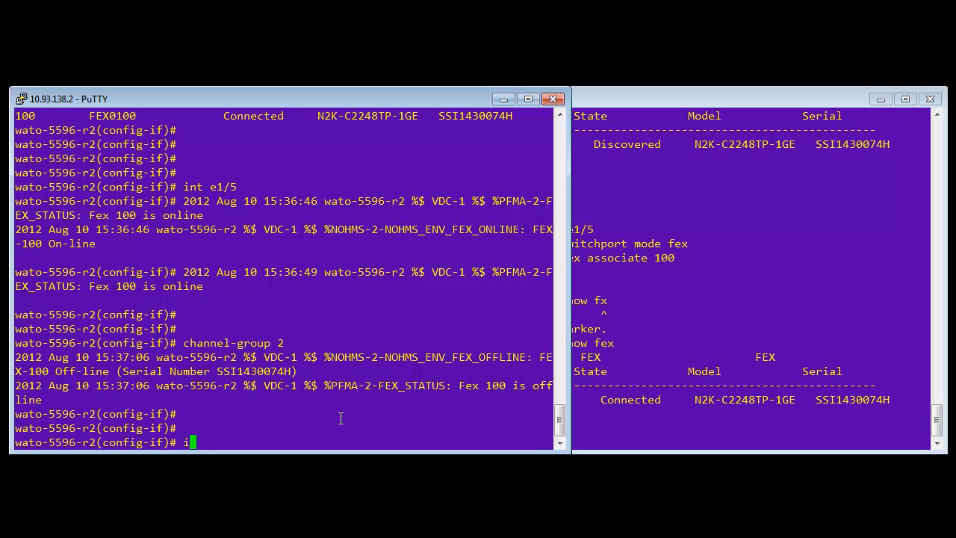
{"action": "type", "text": "nt"}
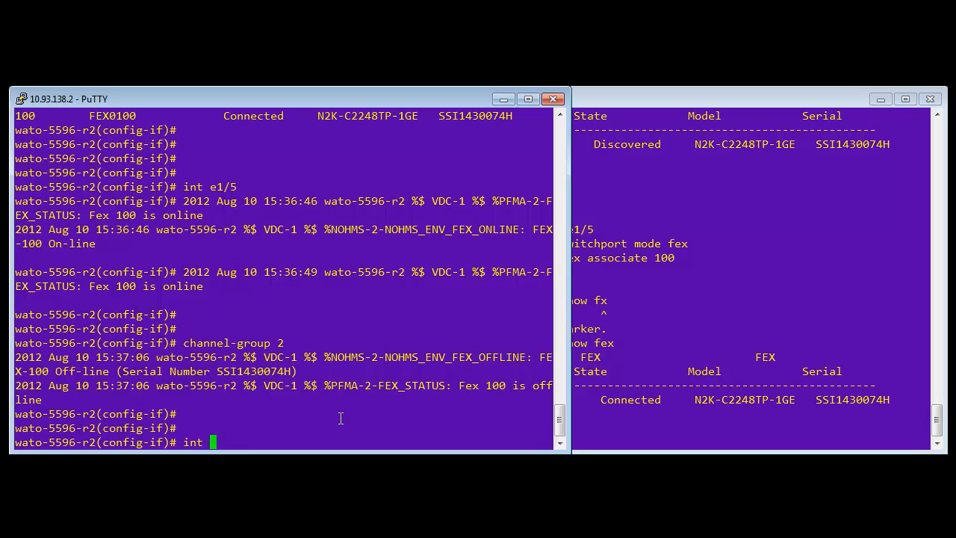
{"action": "type", "text": "po 2"}
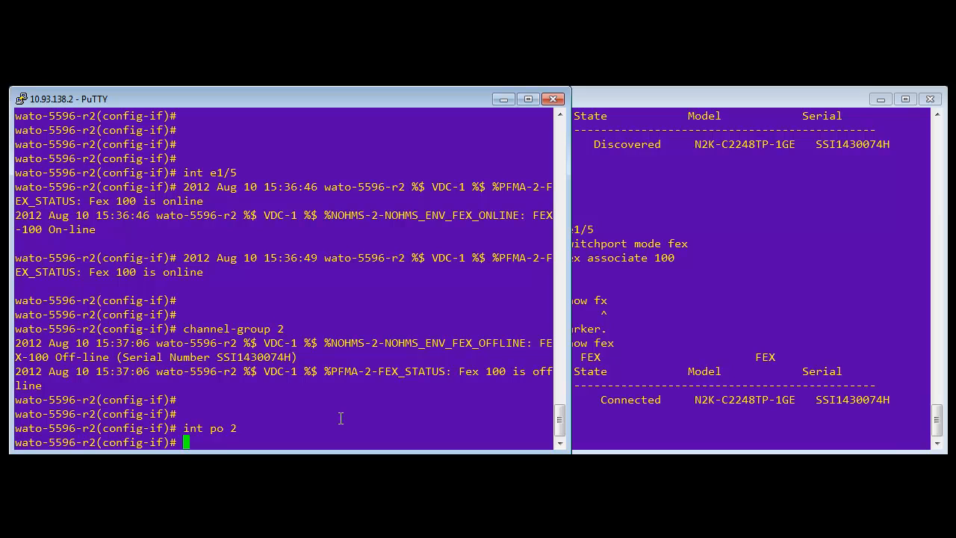
Set r2's port-channel 2 to fex-fabric mode, 'fex associate 100', and vpc 100.
{"action": "type", "text": "switchport mode"}
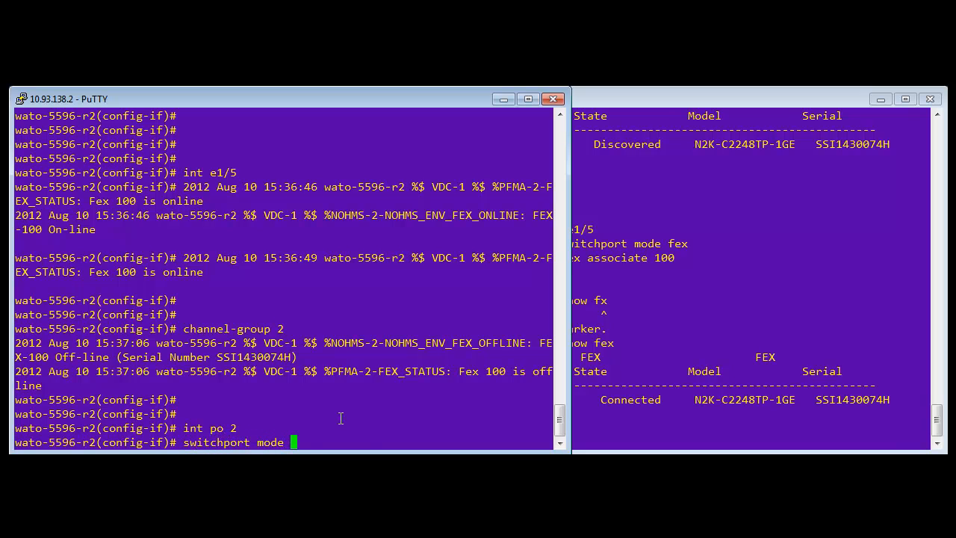
{"action": "type", "text": "fex-fabric"}
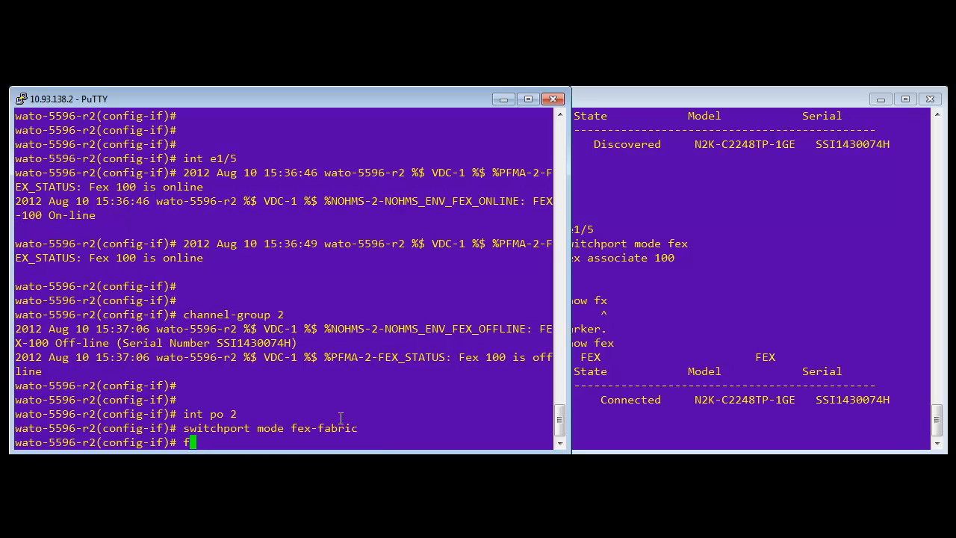
{"action": "type", "text": "ex associate 100"}
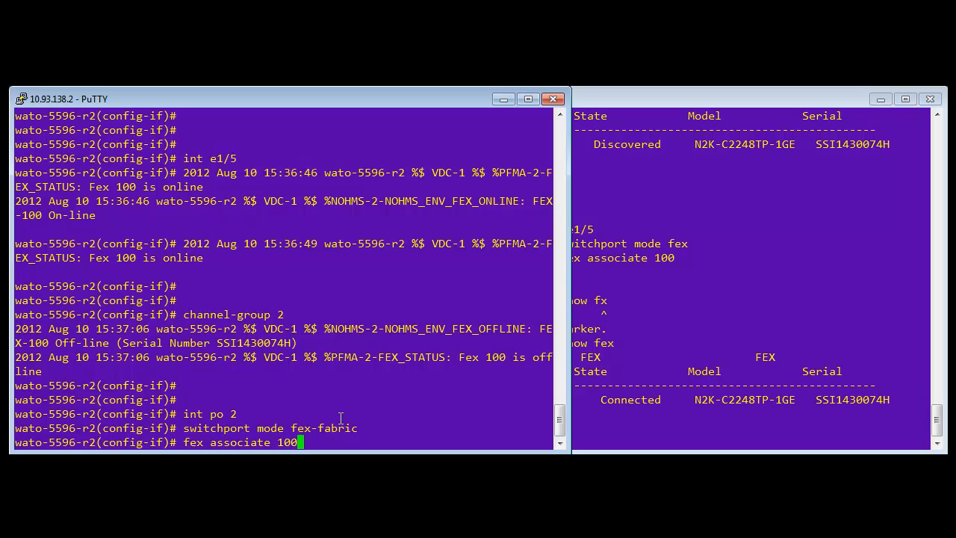
{"action": "type", "text": "vpc"}
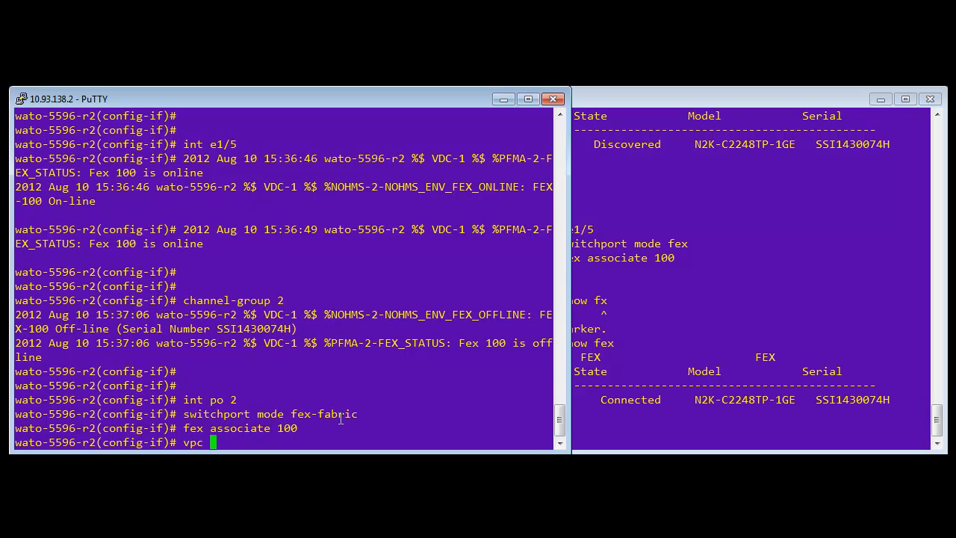
{"action": "type", "text": "1"}
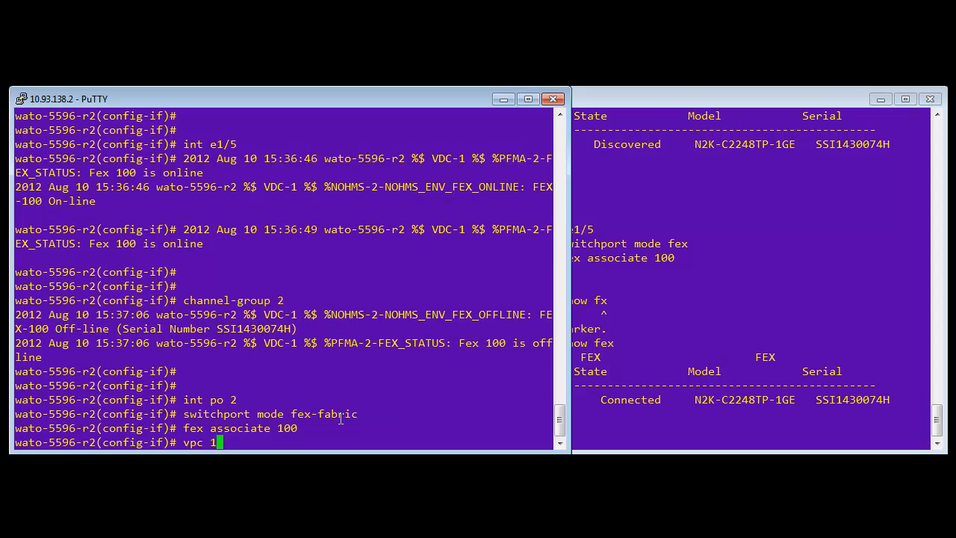
{"action": "type", "text": "00"}
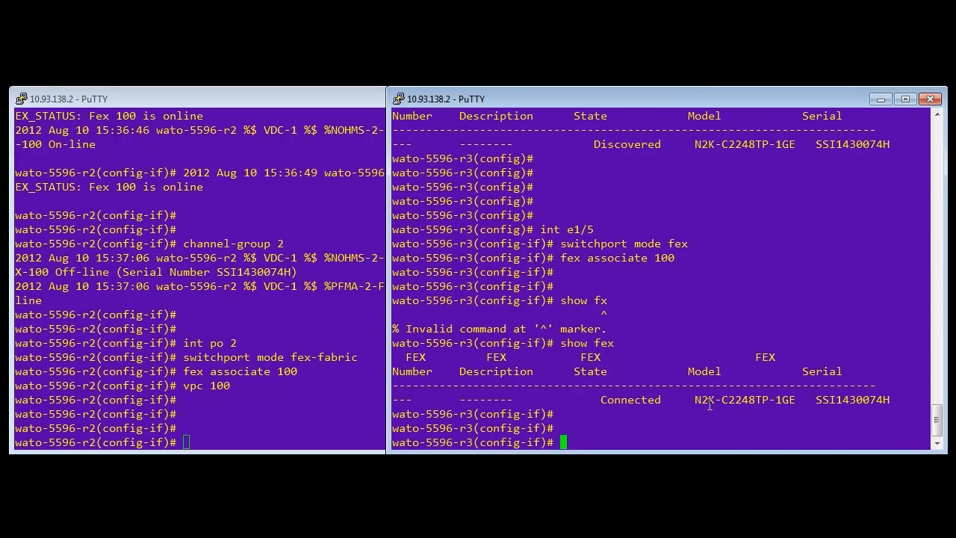
Add r3's e1/5 to channel-group 2 and start fex-fabric mode on port-channel 2.
{"action": "type", "text": "int e1/5"}
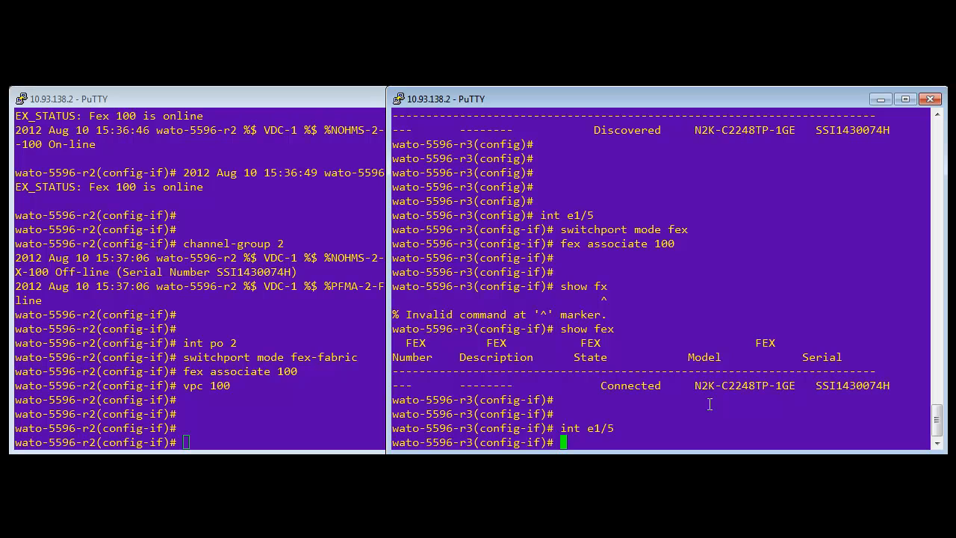
{"action": "type", "text": "channel-group"}
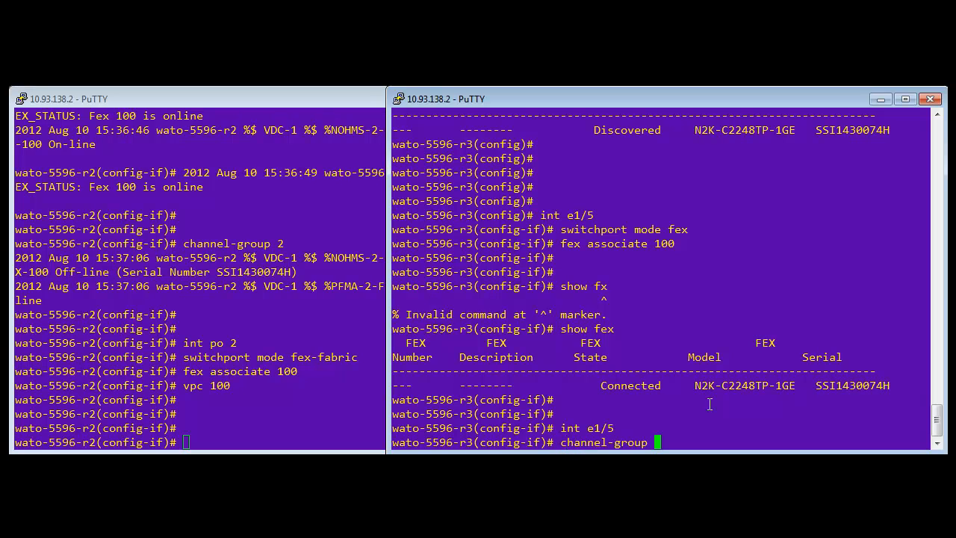
{"action": "type", "text": "2"}
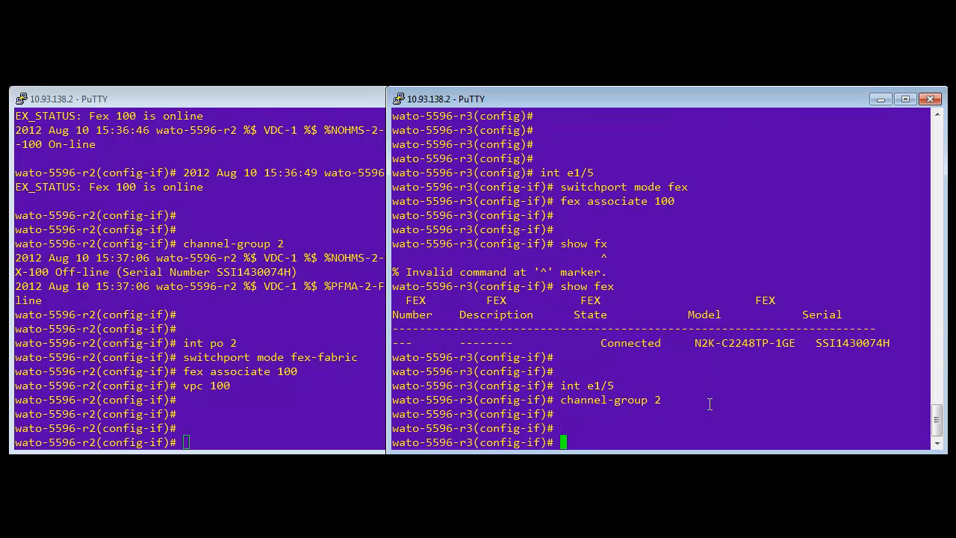
{"action": "type", "text": "int po 2"}
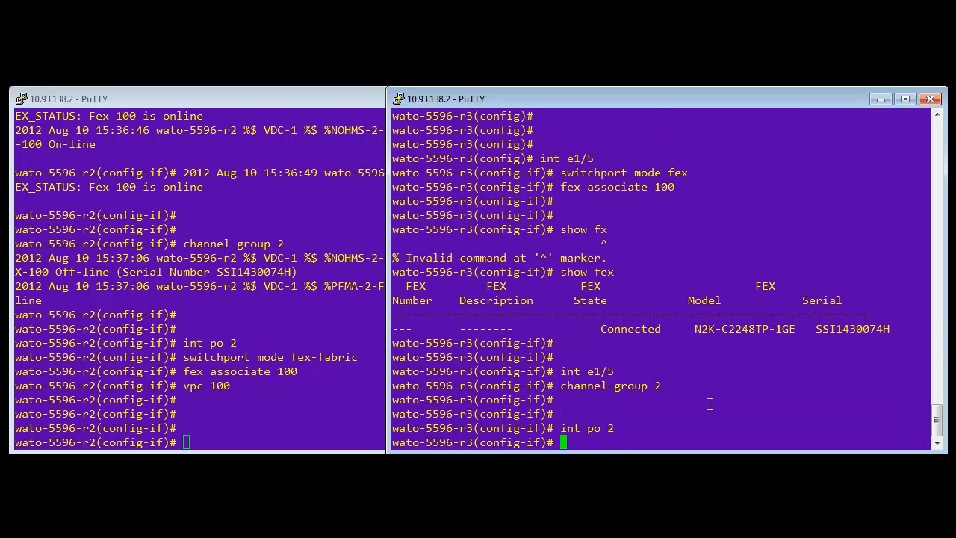
{"action": "type", "text": "switchport mode fex-fabric"}
{"action": "type", "text": "vpc 100"}
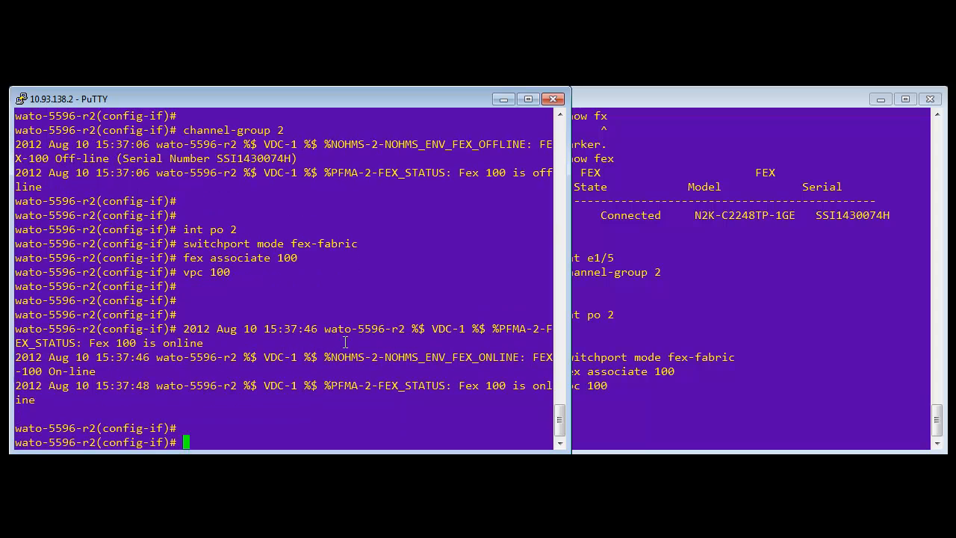
Verify on r2 that FEX 100 is Online and vPC 100 on Po2 is up, then switch to r3.
{"action": "type", "text": "show fex"}
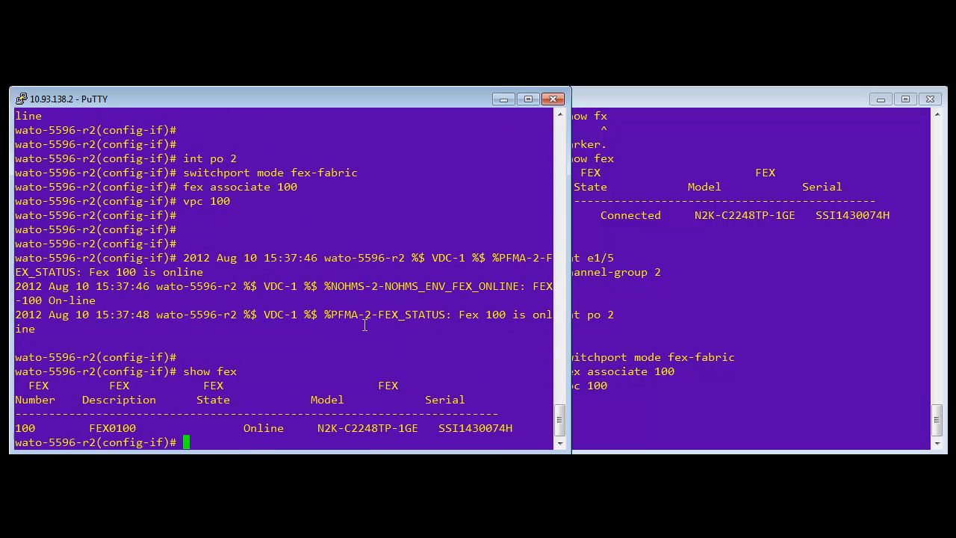
{"action": "mouse_move", "coordinate": [436, 351]}
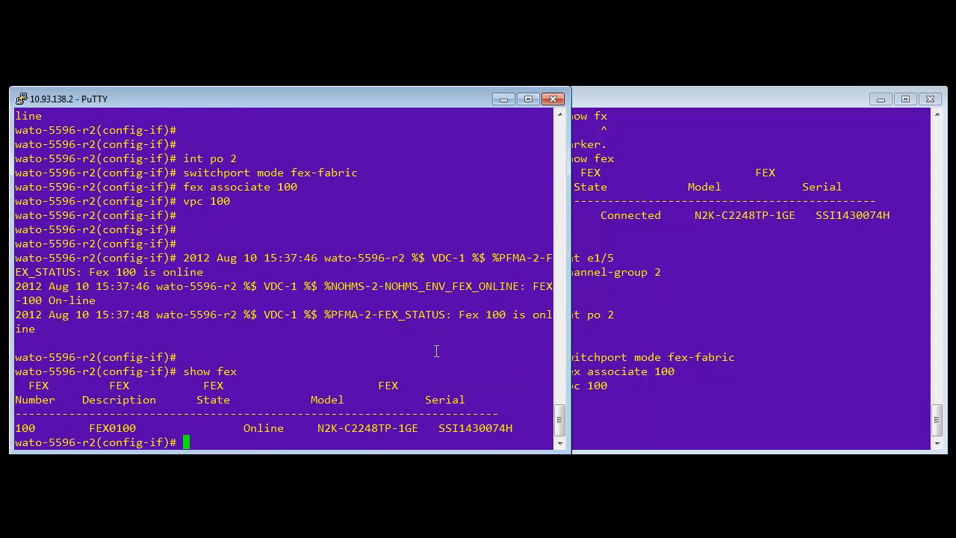
{"action": "type", "text": "show vpc"}
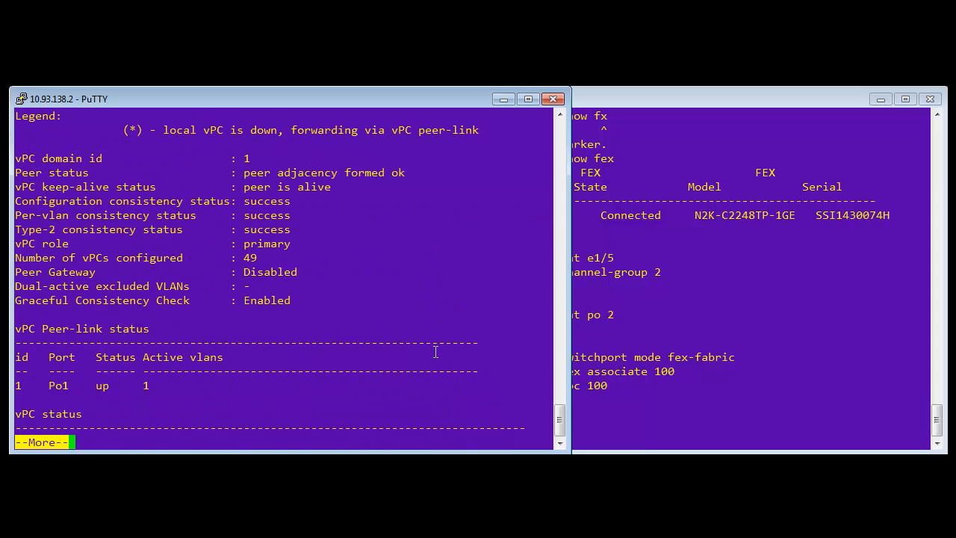
{"action": "key", "text": "space"}
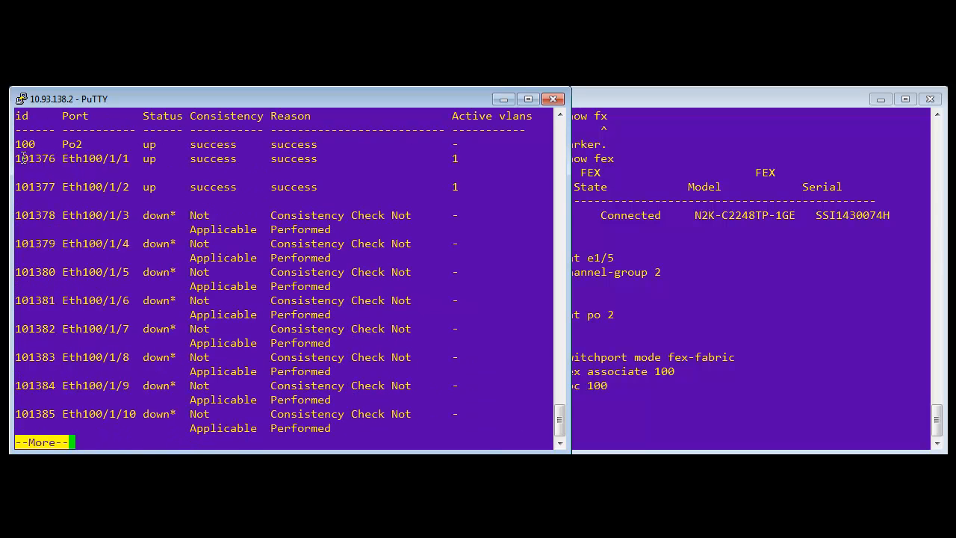
{"action": "left_click_drag", "start_coordinate": [15, 159], "coordinate": [481, 187]}
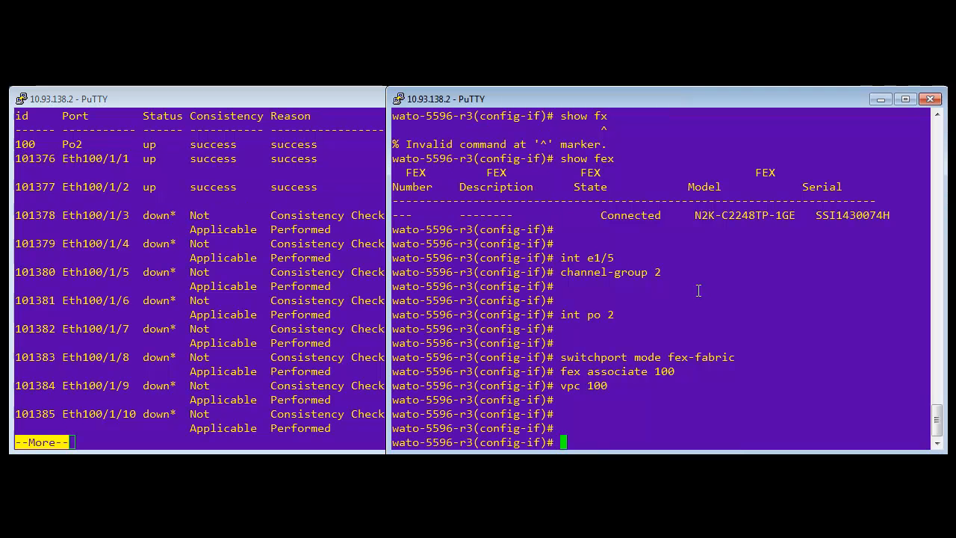
Check r3's vPC status showing role secondary with Po2 vPC 100 up.
{"action": "type", "text": "show"}
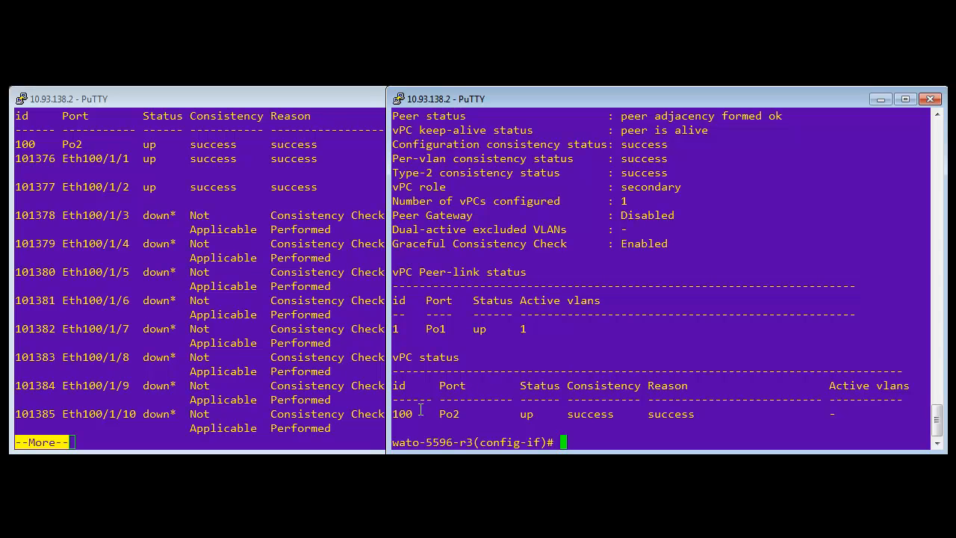
{"action": "mouse_move", "coordinate": [498, 395]}
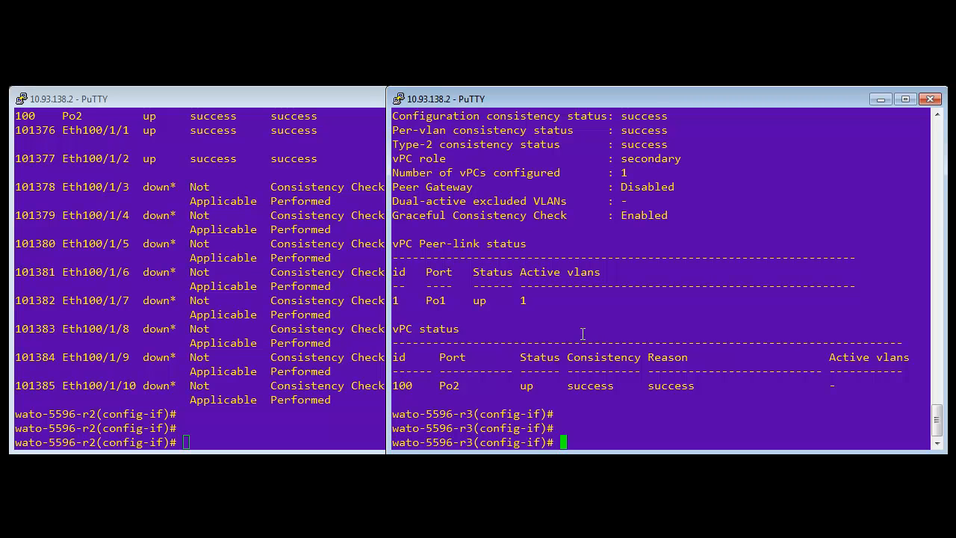
Confirm on r3 that FEX 100 is online and Eth100/1/1-2 are up in 'show vpc'.
{"action": "type", "text": "s"}
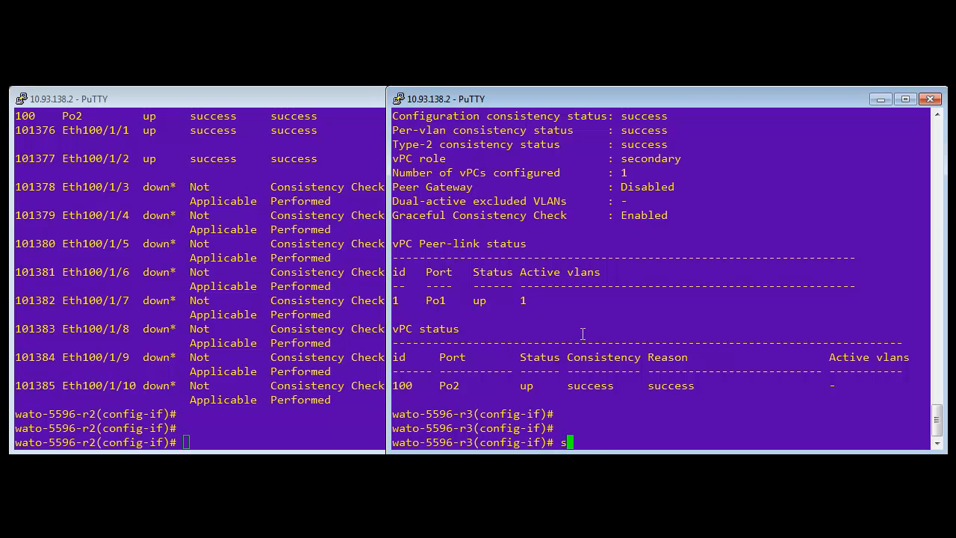
{"action": "type", "text": "how fex"}
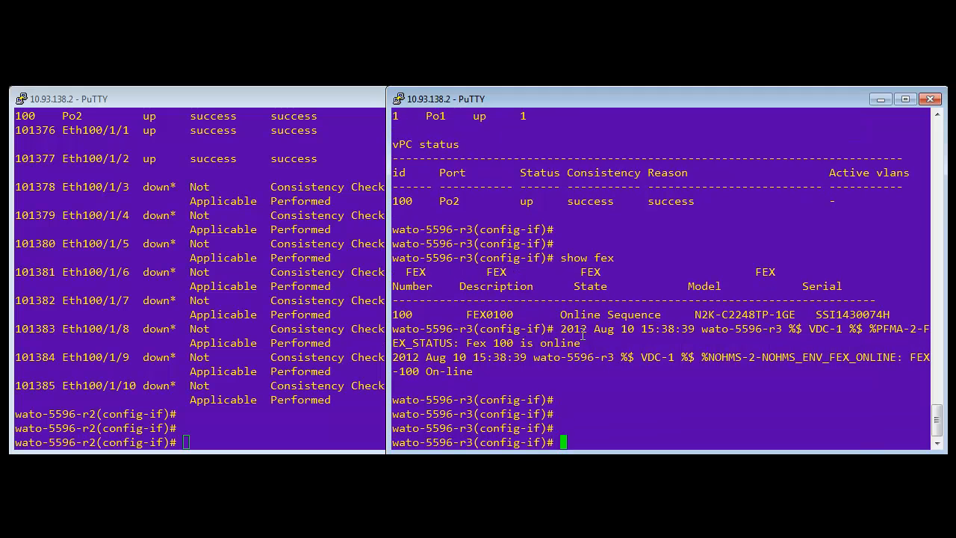
{"action": "type", "text": "show vpc"}
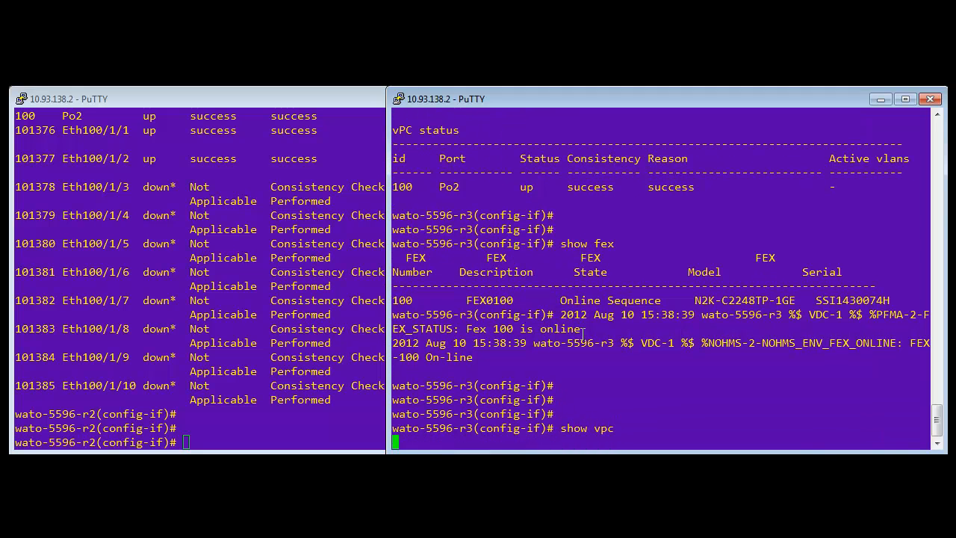
{"action": "key", "text": "Return"}
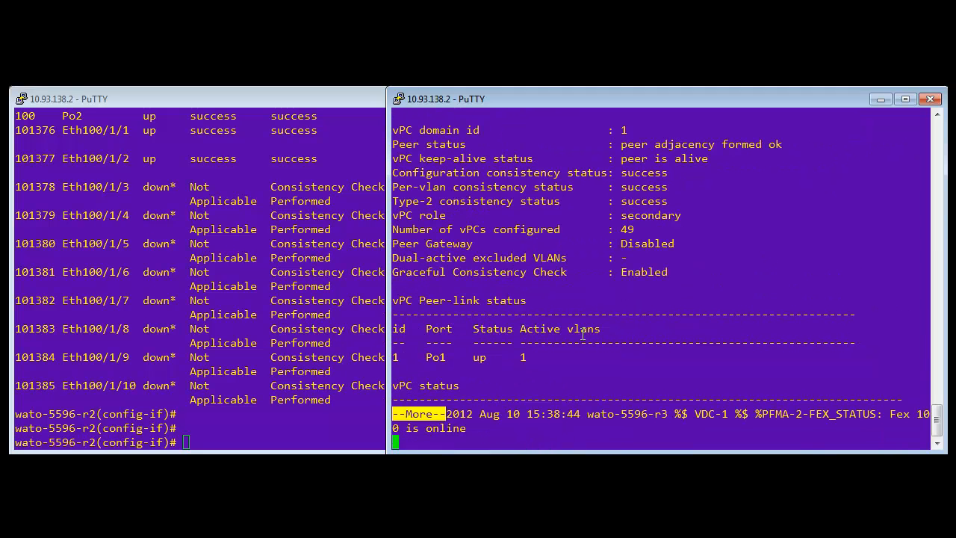
{"action": "key", "text": "space"}
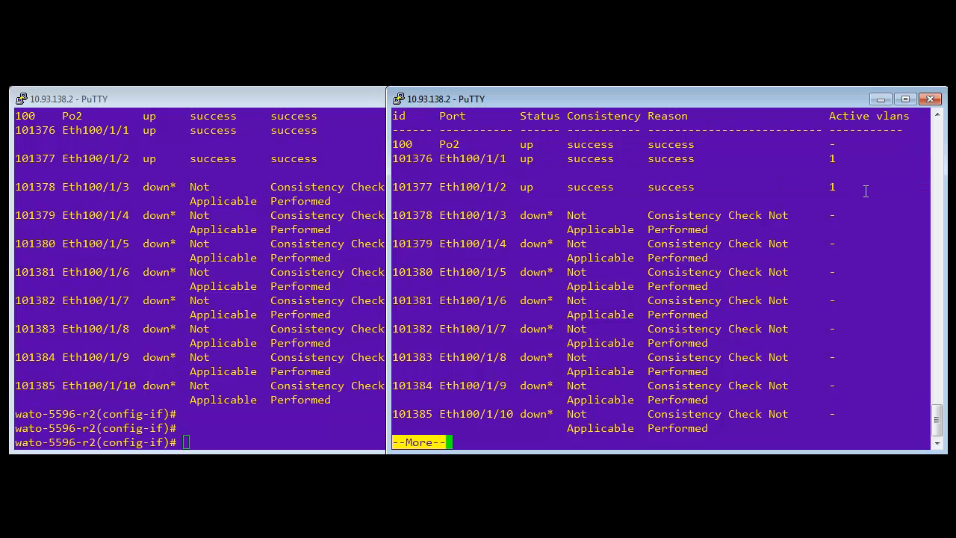
Display the running vPC configuration: domain 1, peer-keepalive 10.93.233.139, Po1 peer-link, Po2 vpc 100.
{"action": "type", "text": "show"}
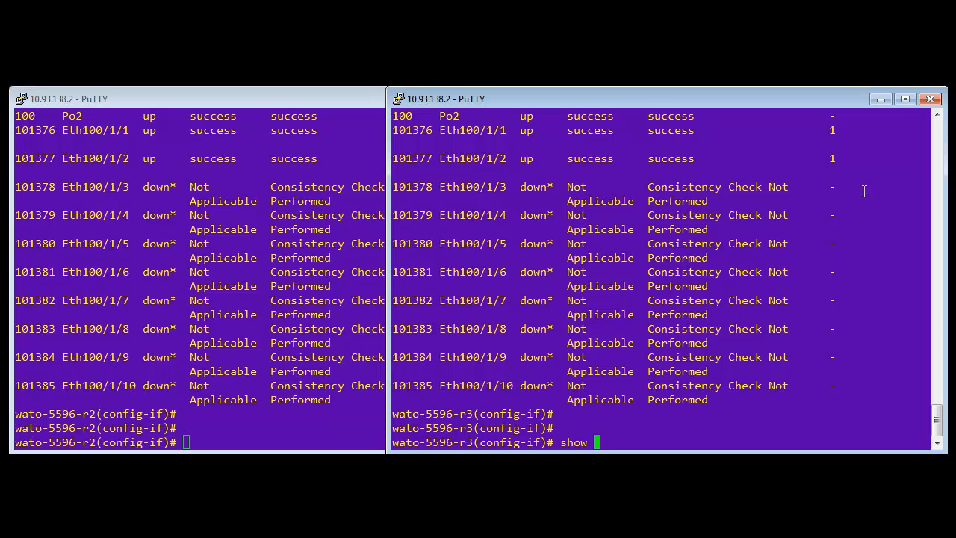
{"action": "type", "text": "vpc"}
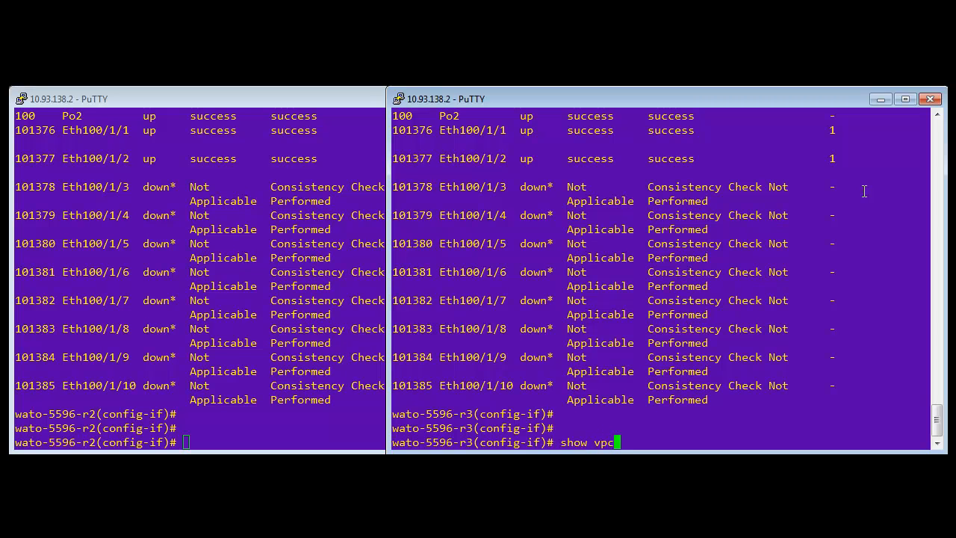
{"action": "type", "text": "run"}
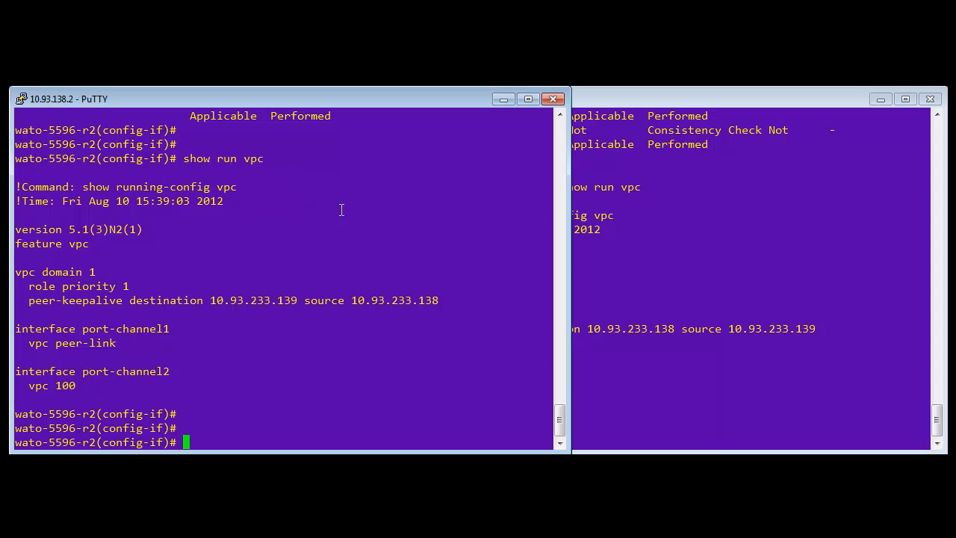
Display r2's running FEX config with 'show run fex', then start the same command on r3.
{"action": "type", "text": "s"}
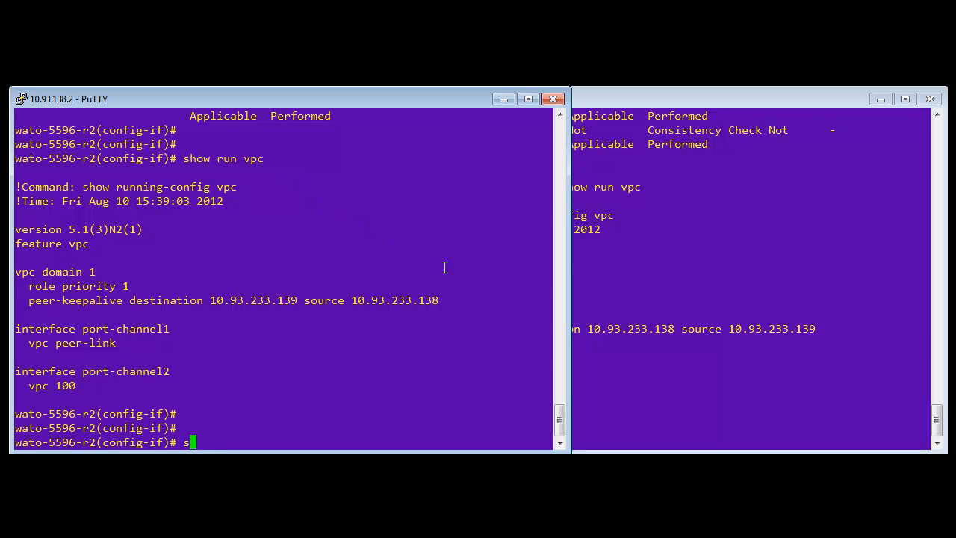
{"action": "type", "text": "how run fex"}
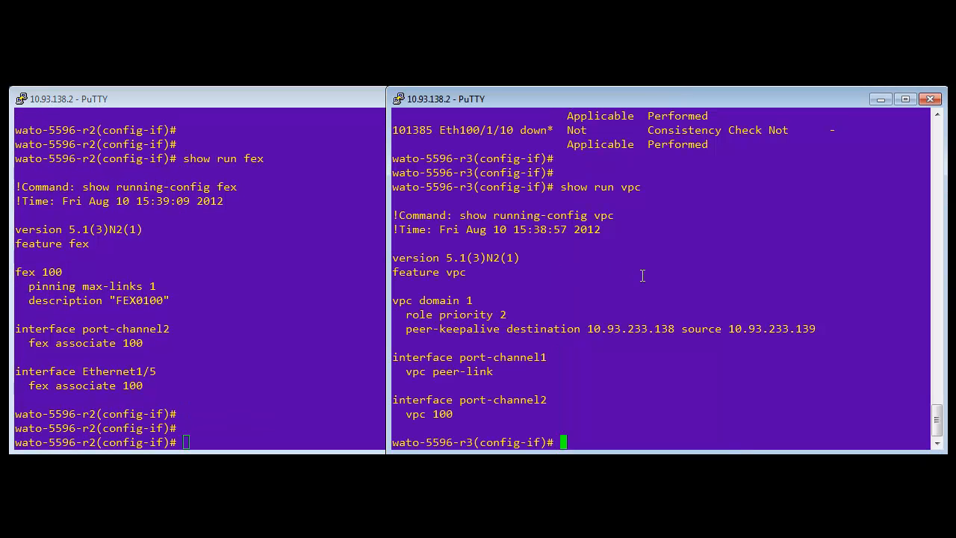
{"action": "type", "text": "show run fe"}
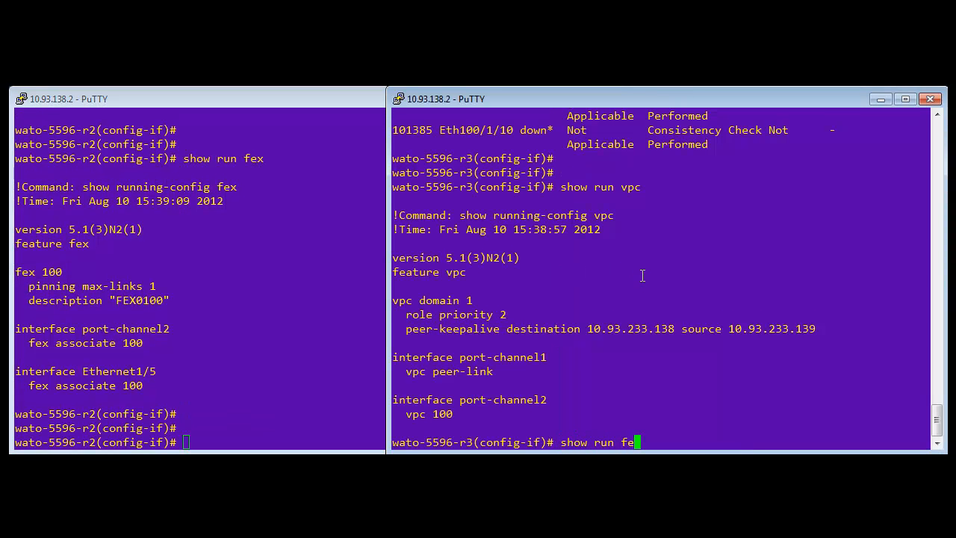